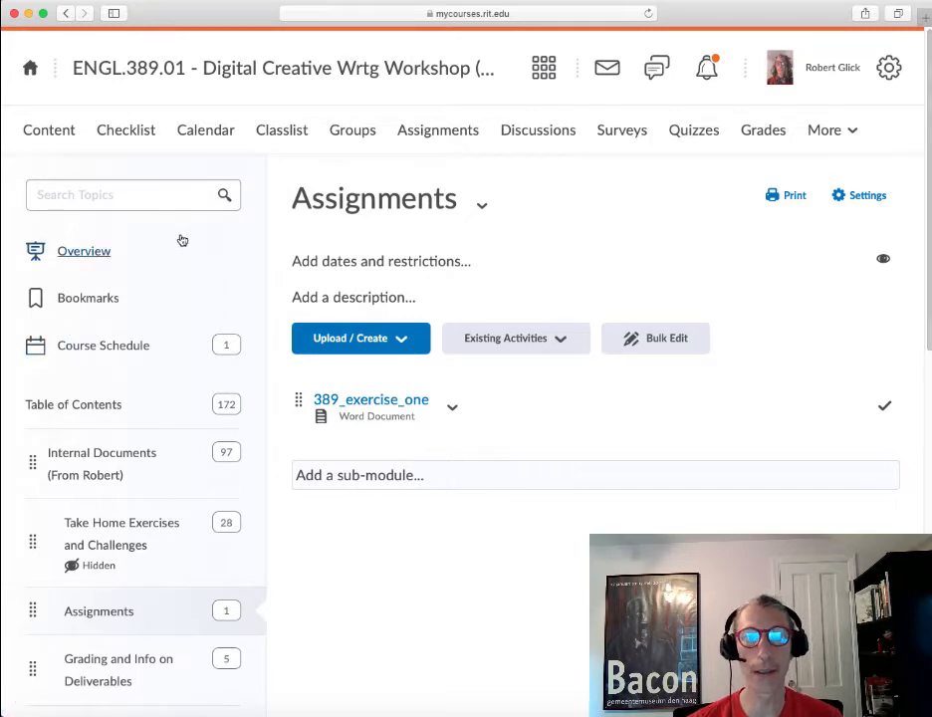
mouse_move(172, 239)
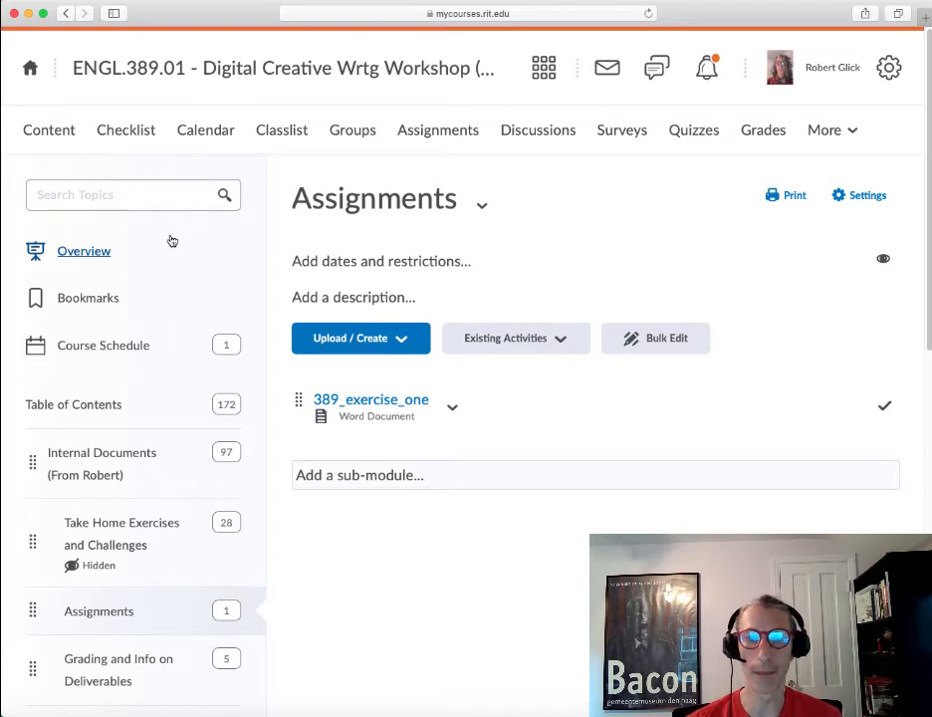
mouse_move(253, 238)
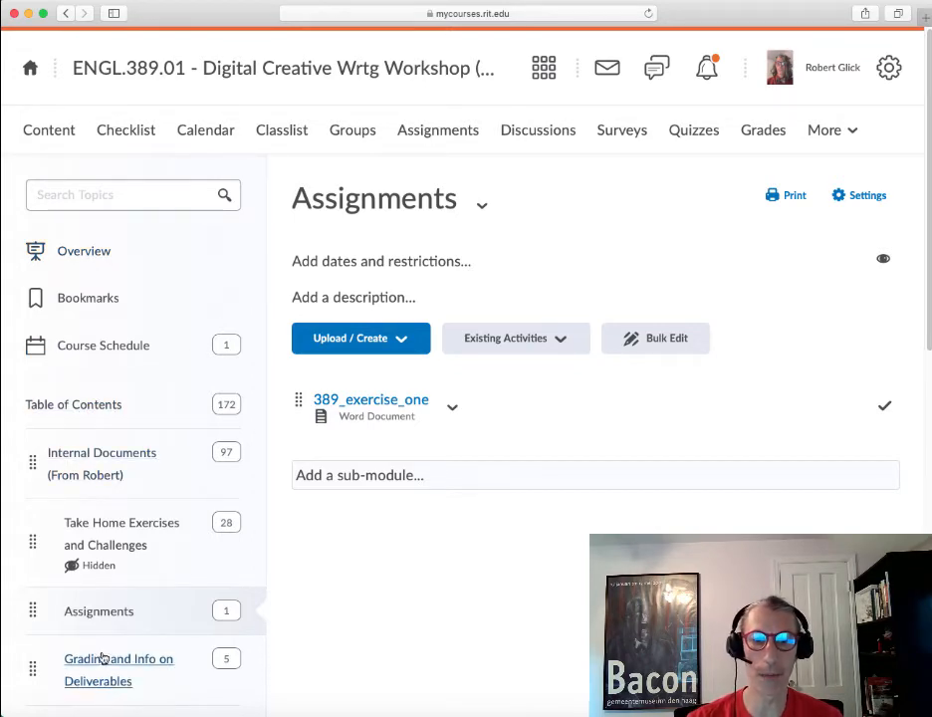
mouse_move(362, 403)
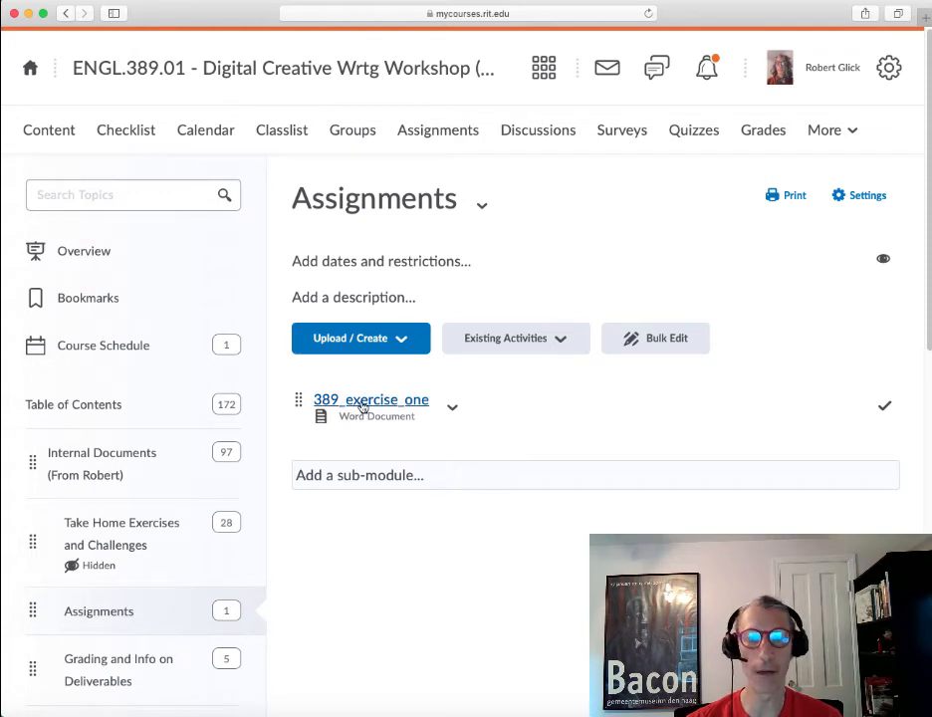
mouse_move(358, 402)
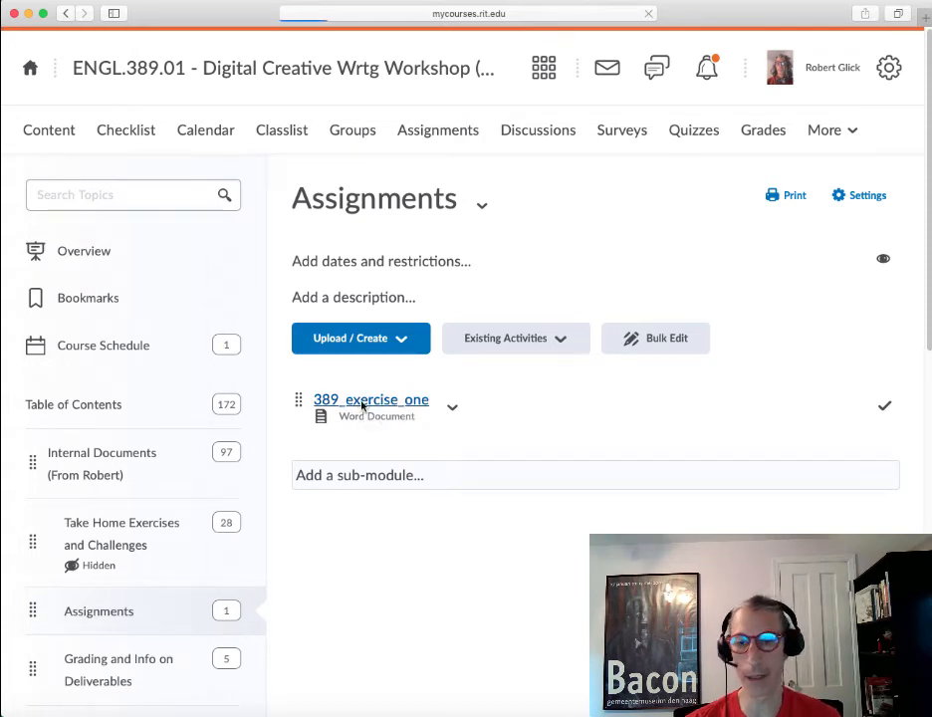
Step: Open the Videos module from the Table of Contents, listing 389 Welcome and 389 What we're doing here
left_click(371, 398)
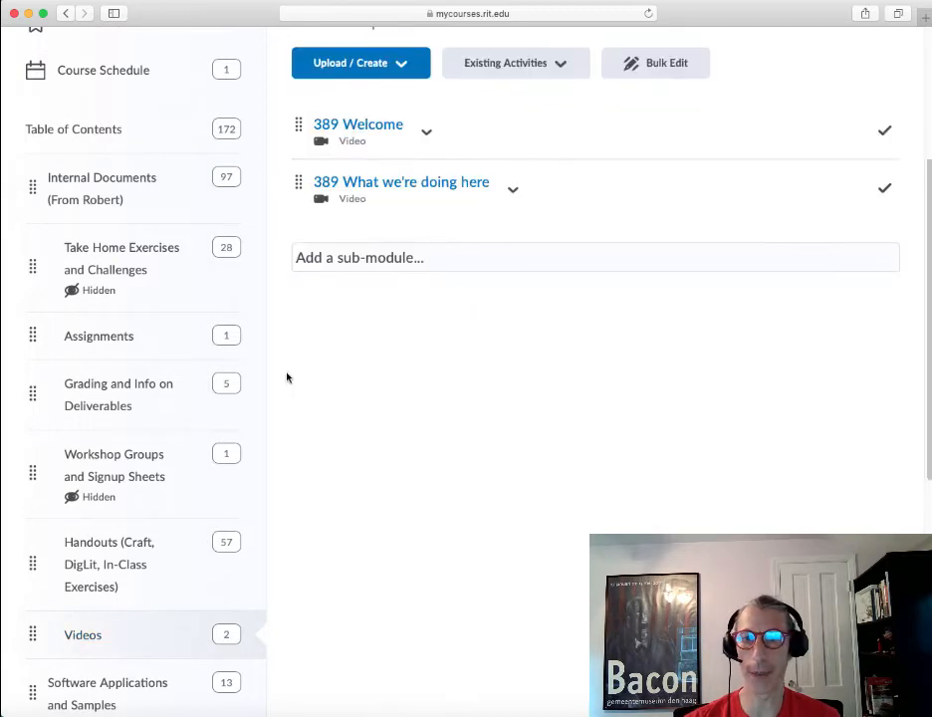
mouse_move(322, 227)
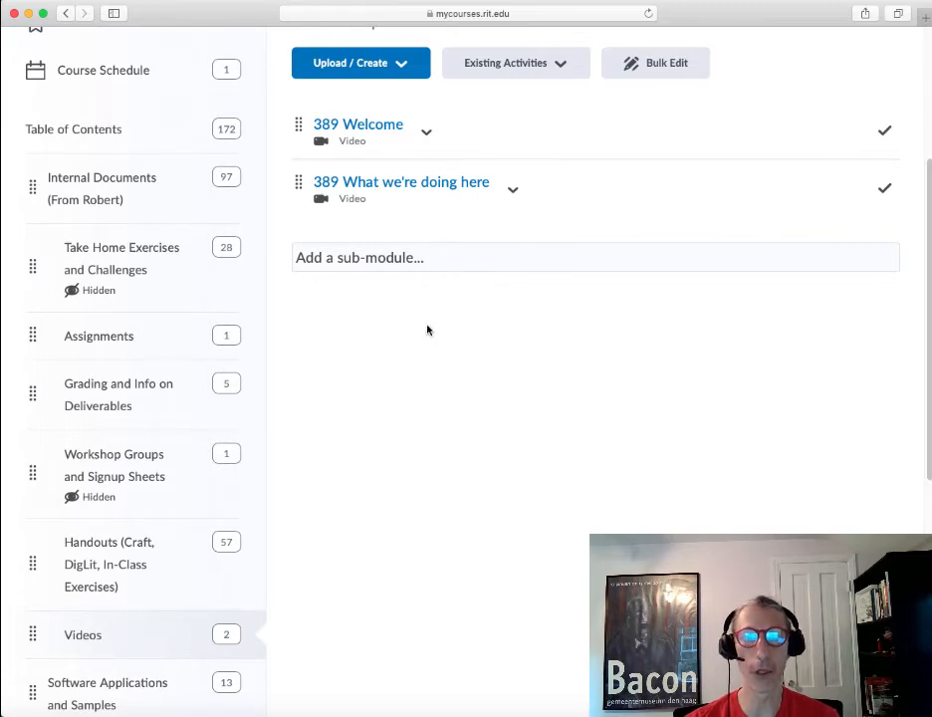
mouse_move(416, 327)
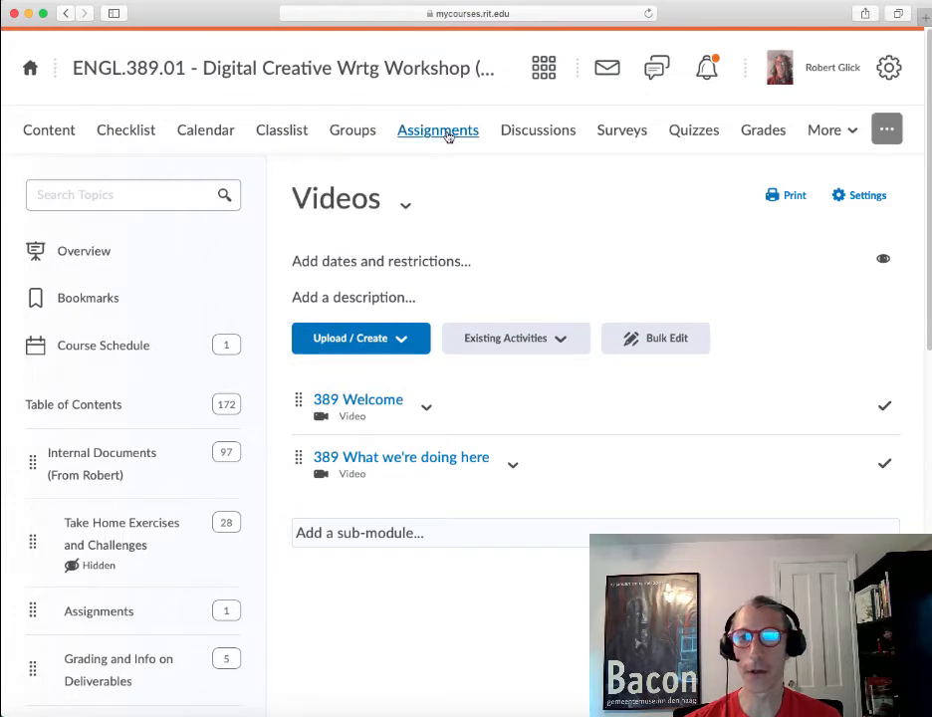
Step: Open the Assignments tool from the top navigation bar to list Exercises 1 through 6
left_click(438, 129)
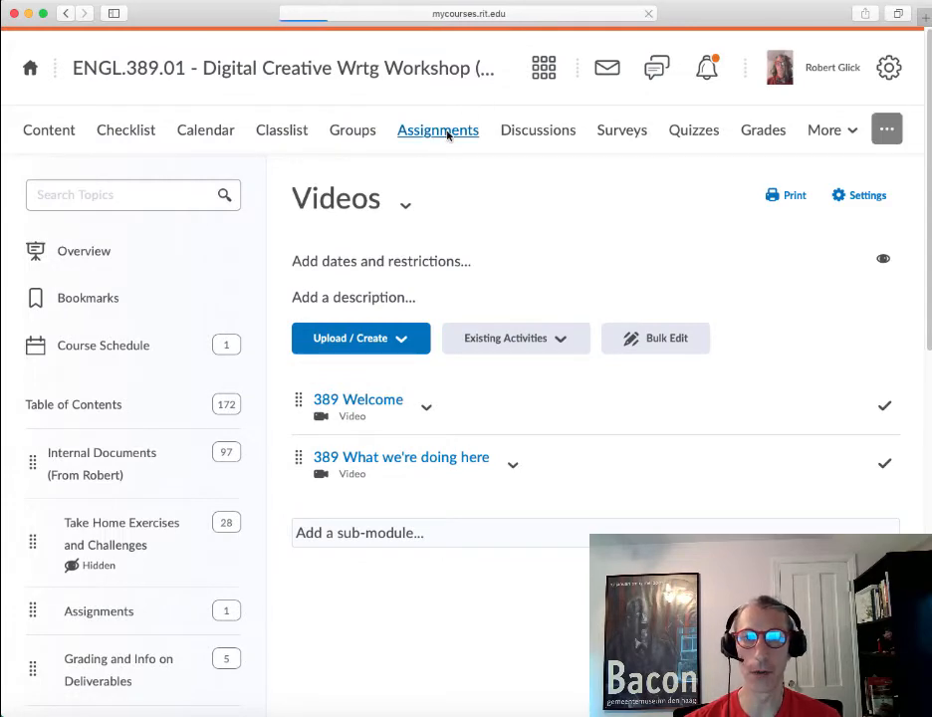
left_click(438, 129)
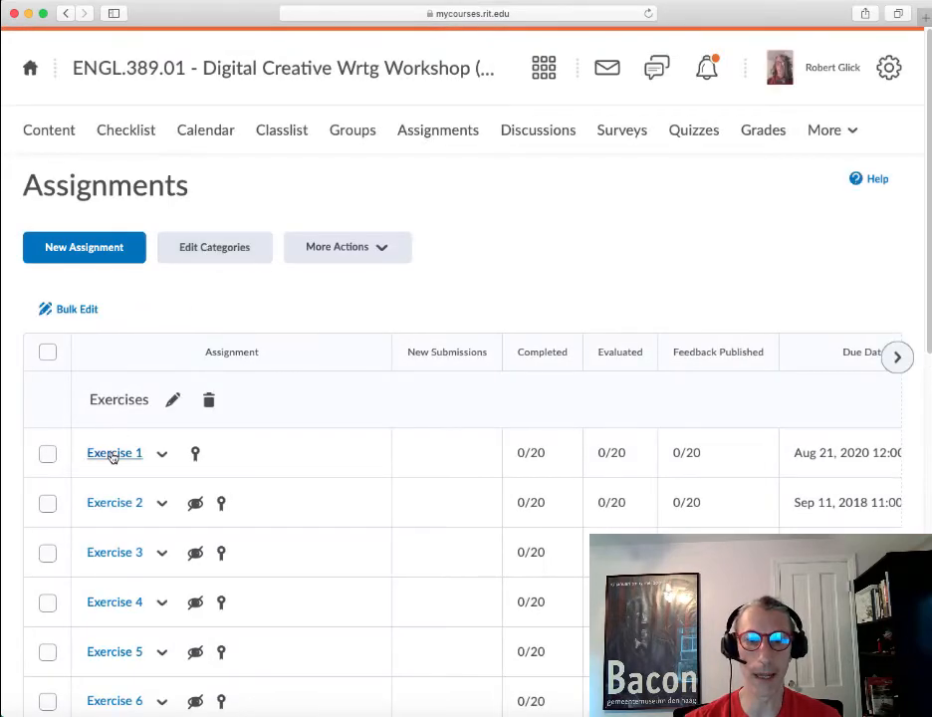
mouse_move(114, 456)
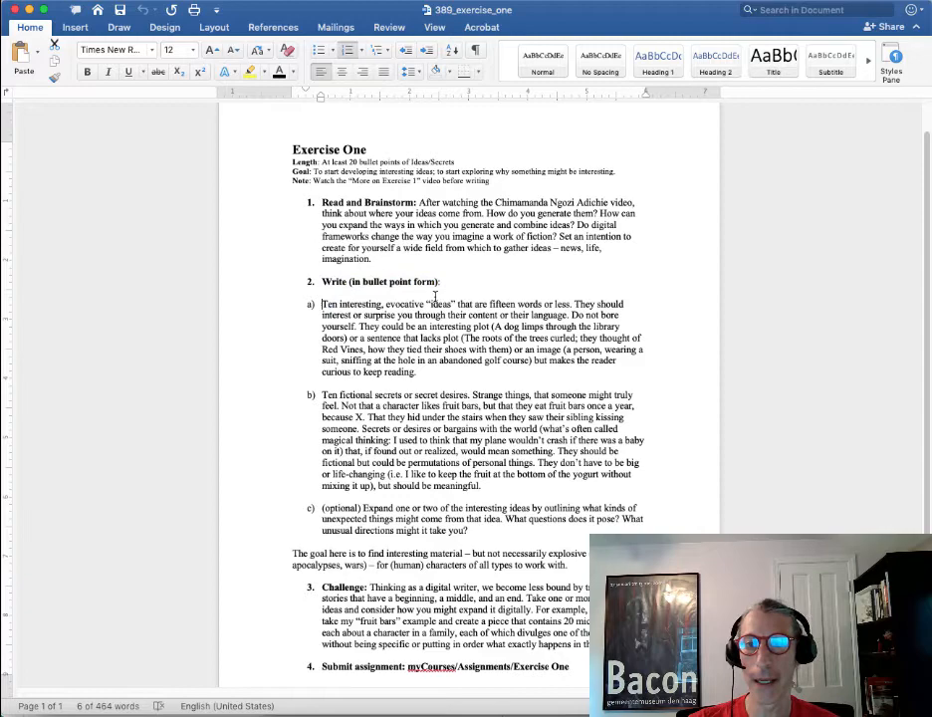
left_click_drag(322, 303, 570, 302)
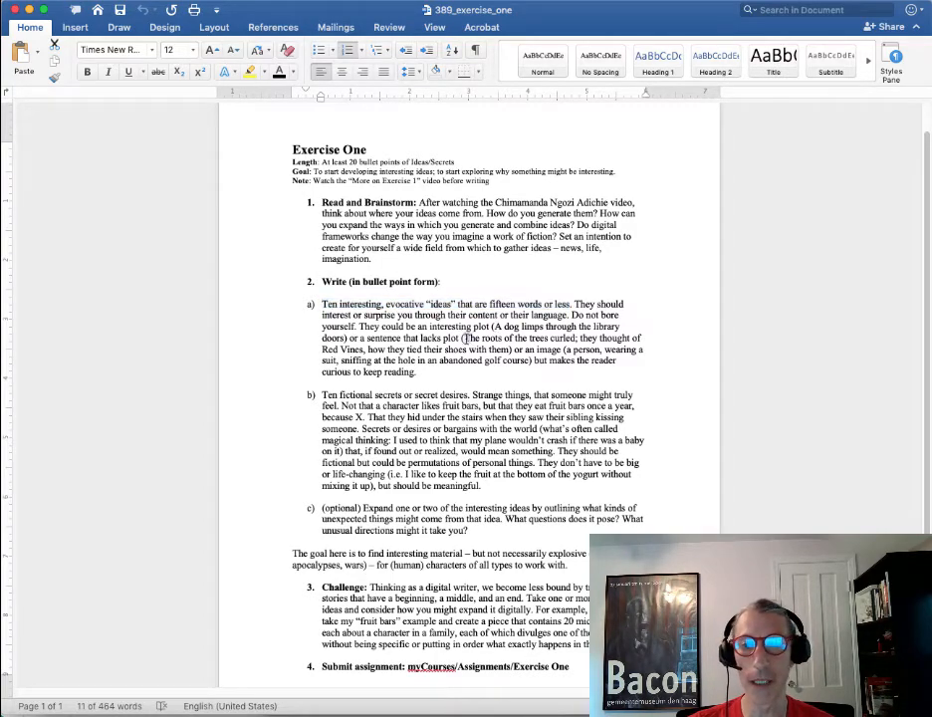
left_click_drag(462, 339, 496, 348)
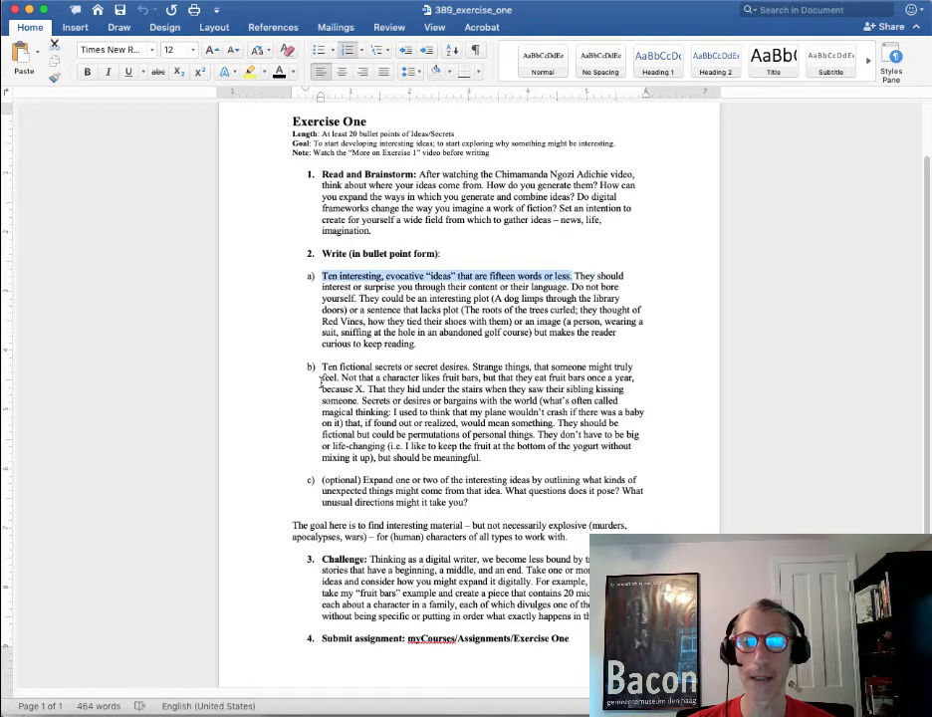
left_click_drag(322, 366, 469, 367)
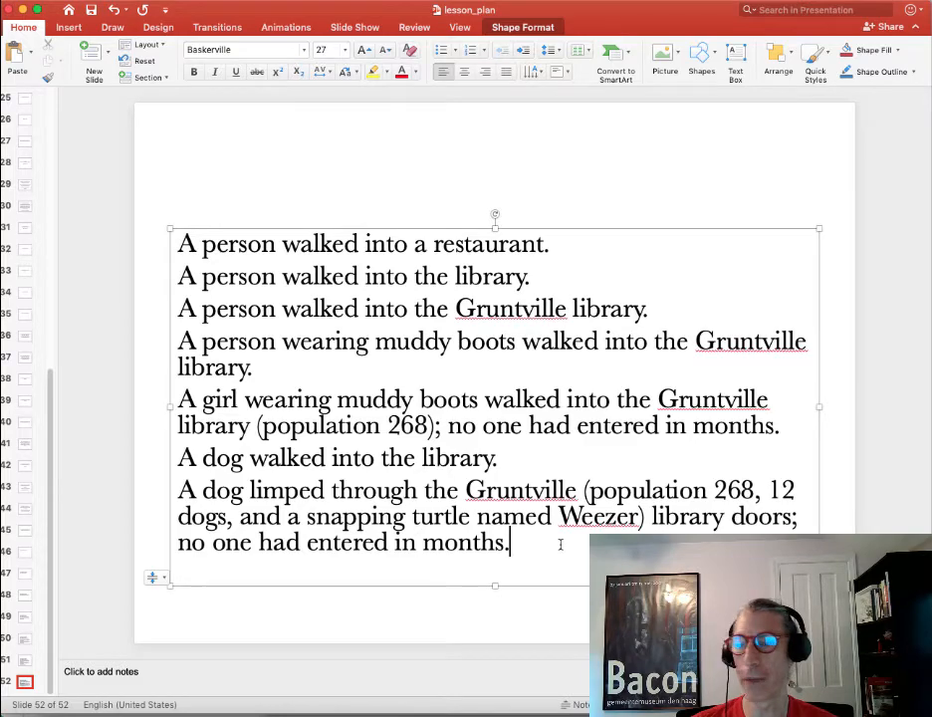
Step: Select the first 'walked into' restaurant sentence on the lesson_plan slide for discussion
left_click(549, 243)
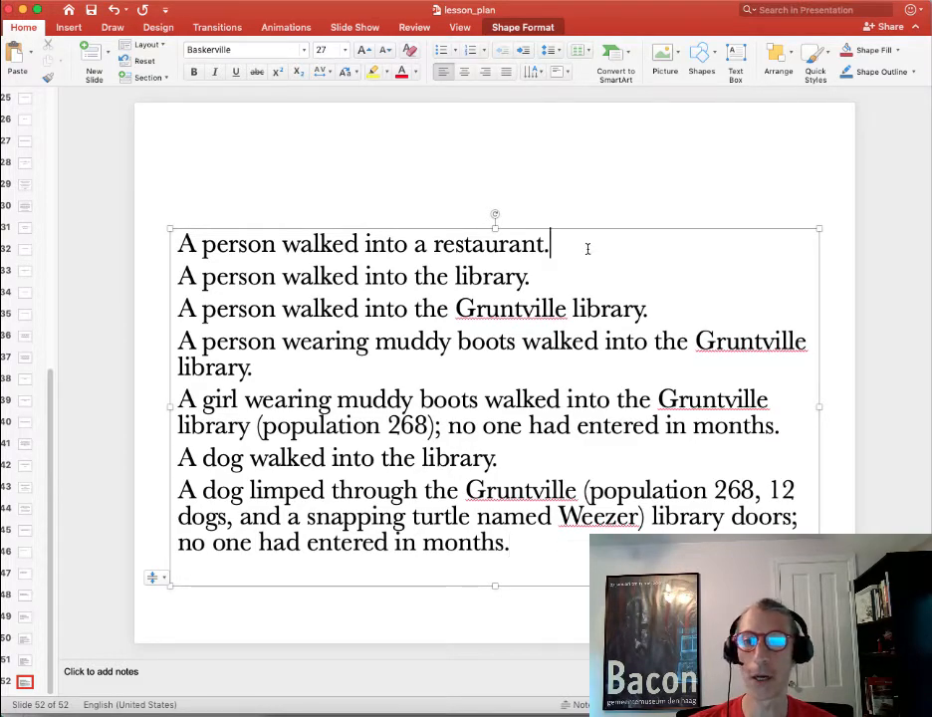
triple_click(364, 243)
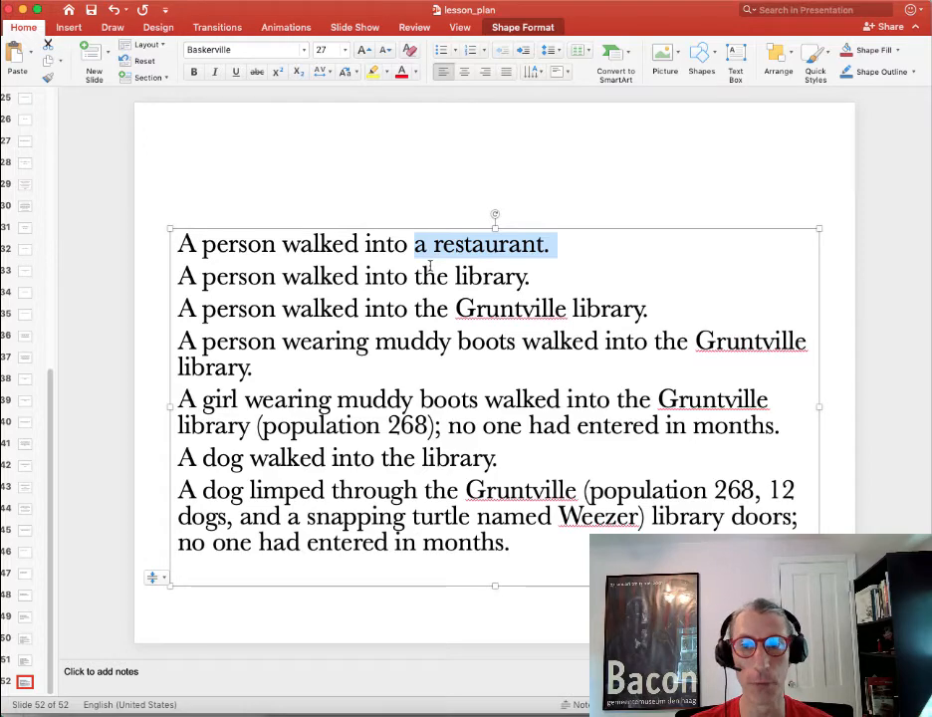
mouse_move(289, 315)
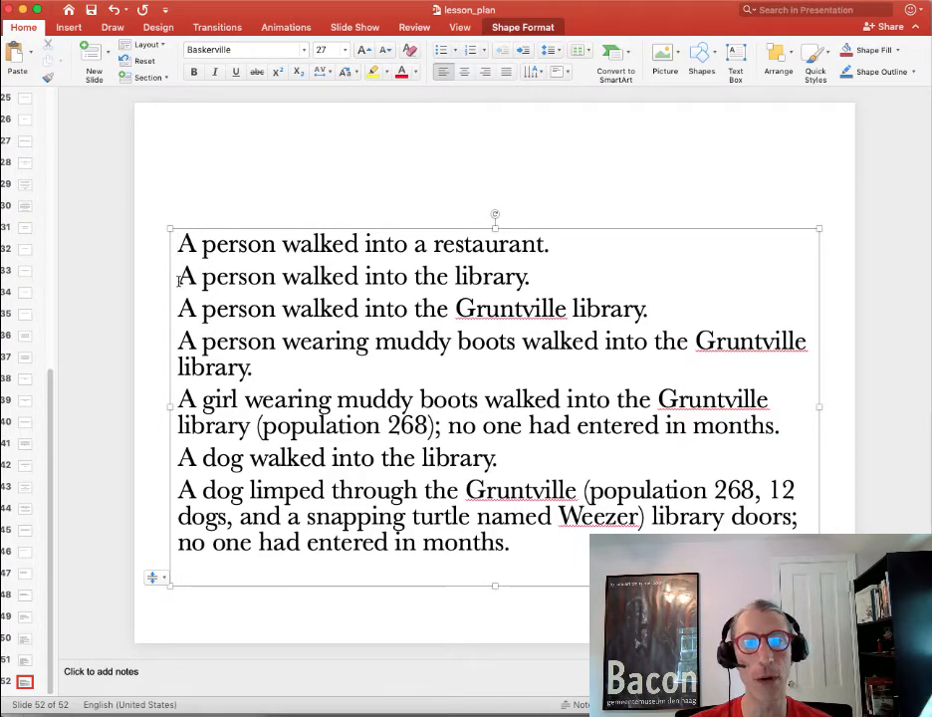
triple_click(348, 275)
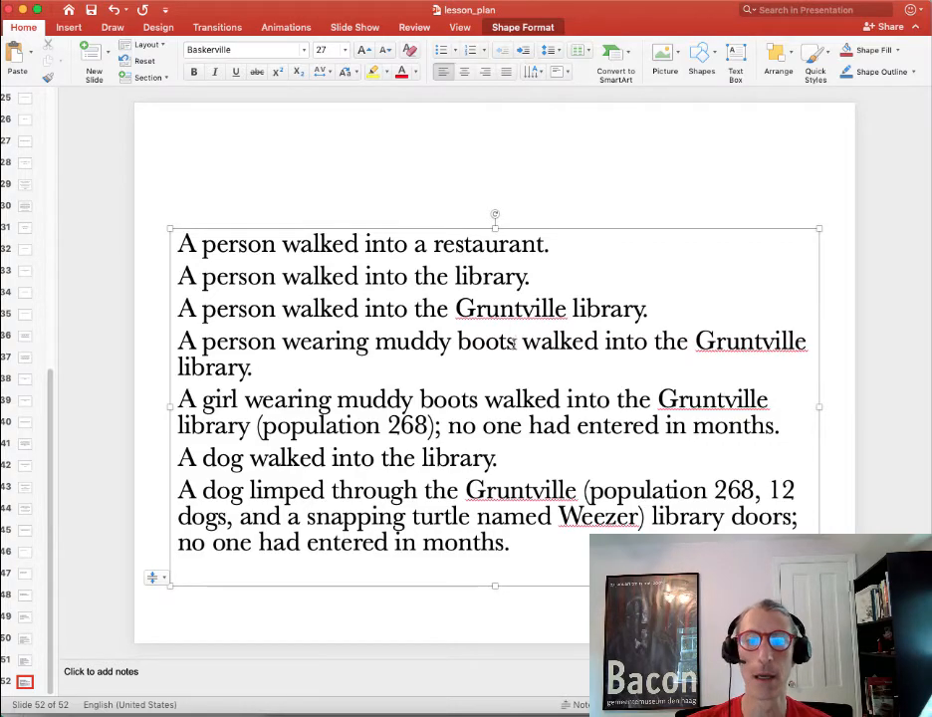
left_click_drag(177, 340, 516, 341)
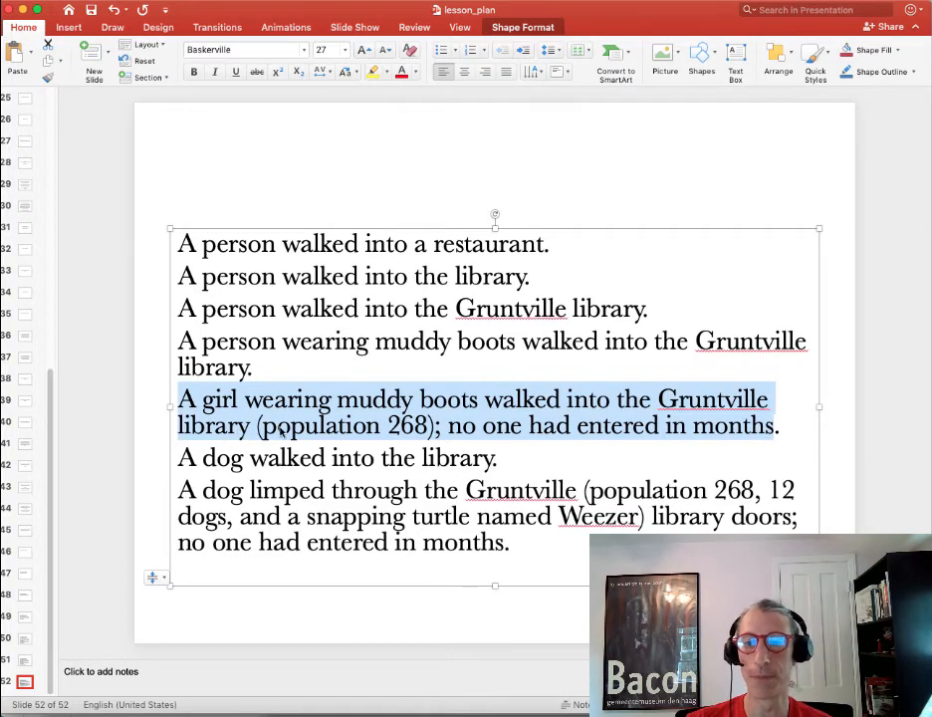
mouse_move(570, 434)
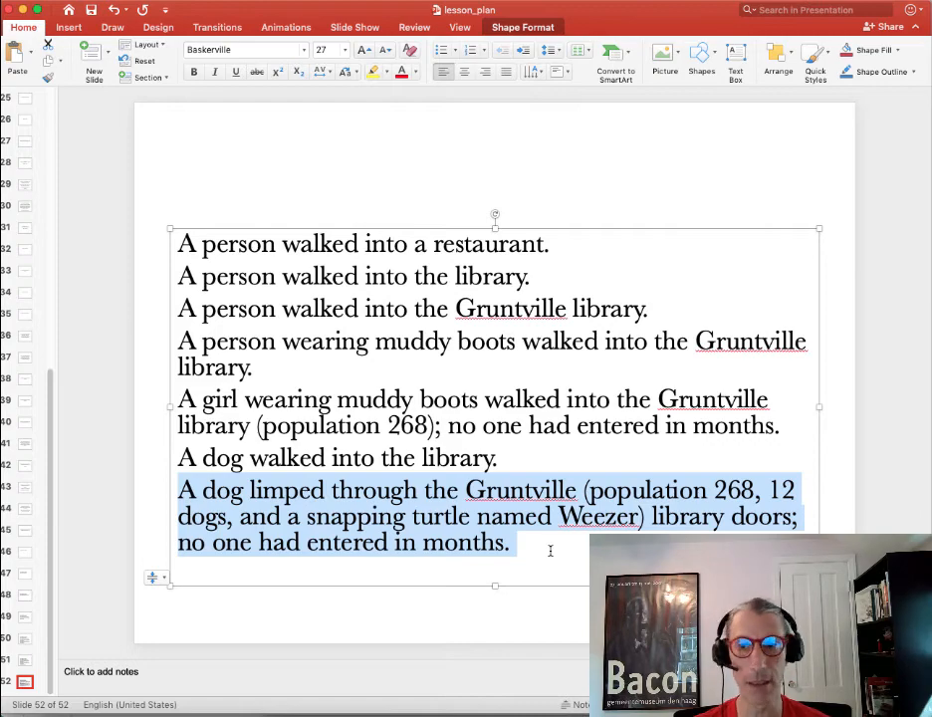
Step: Select the restaurant sentence on the slide again before returning to the Exercise One document
left_click(549, 243)
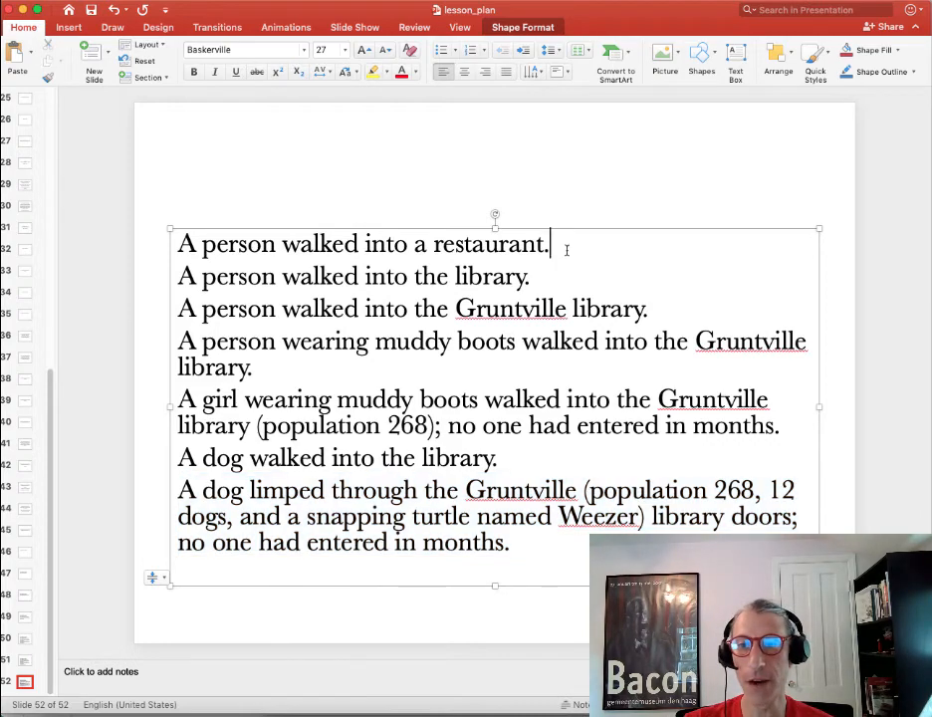
triple_click(362, 243)
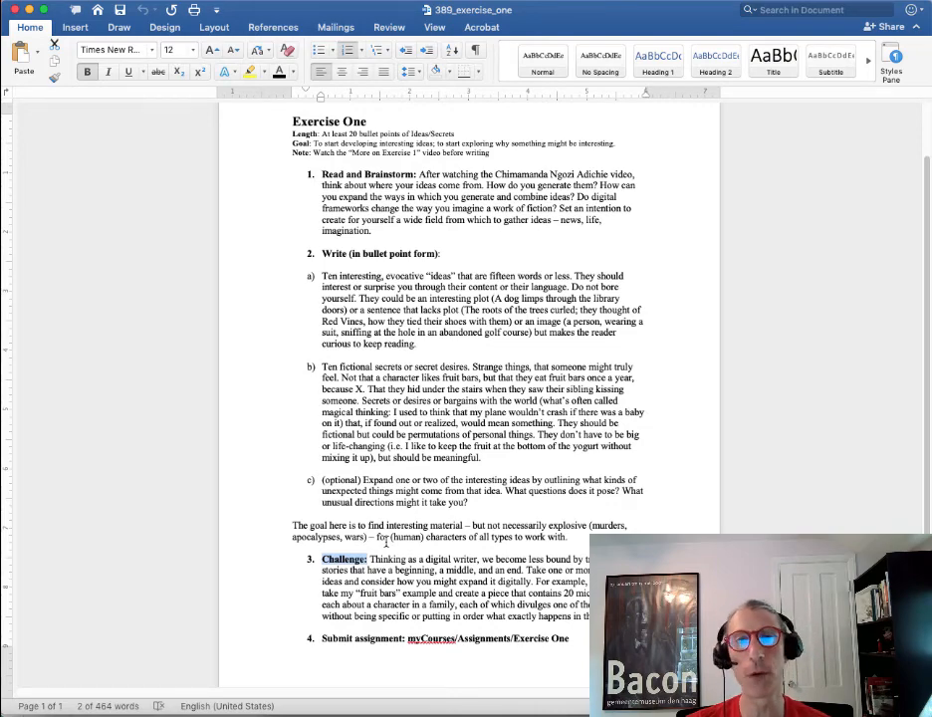
scroll("down", 3)
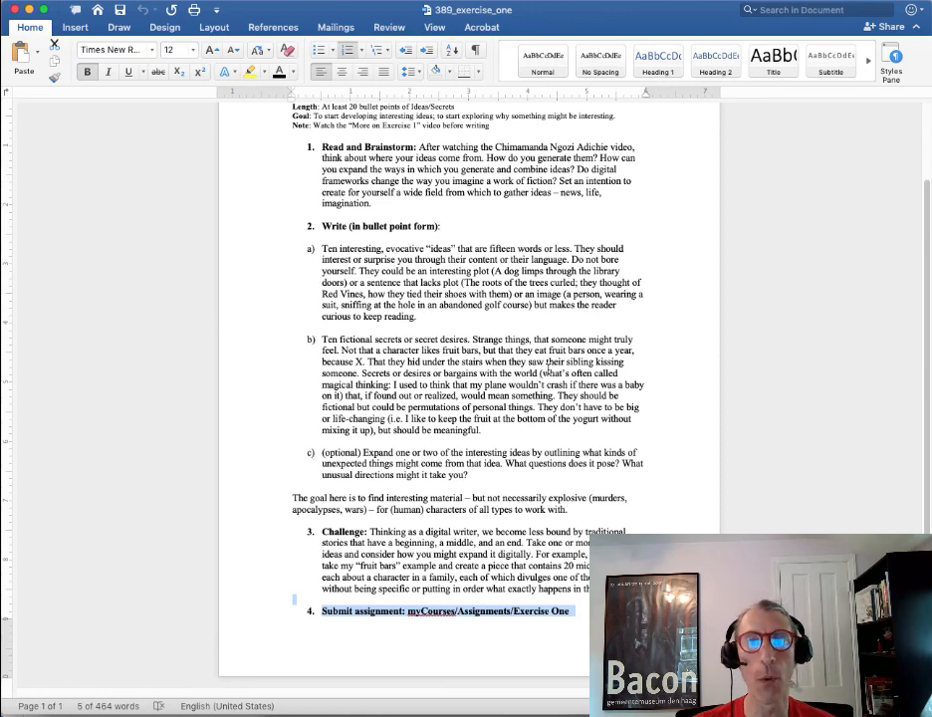
mouse_move(712, 438)
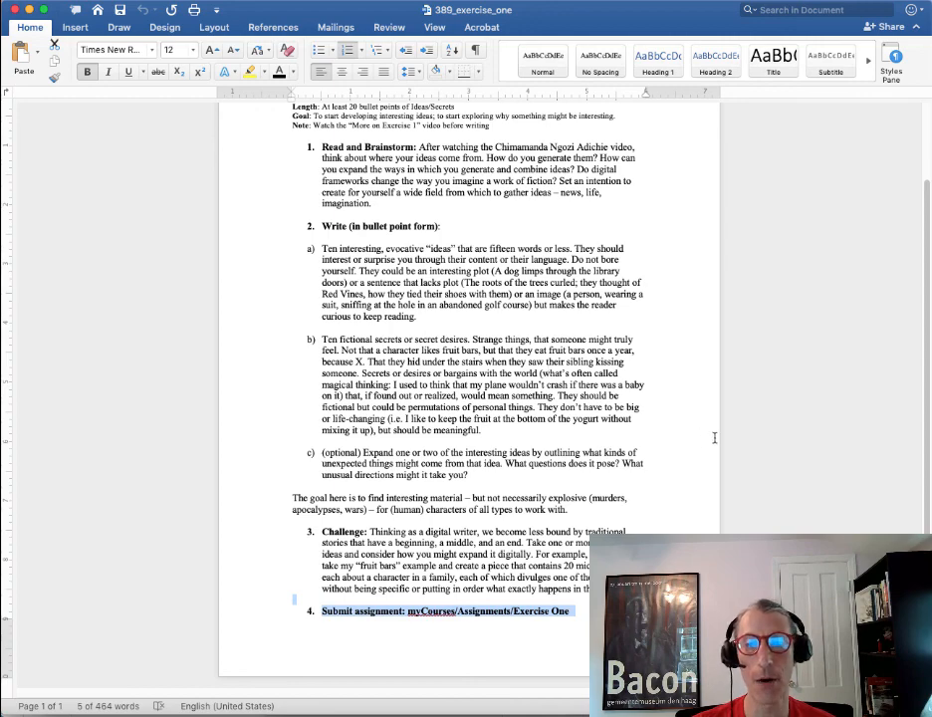